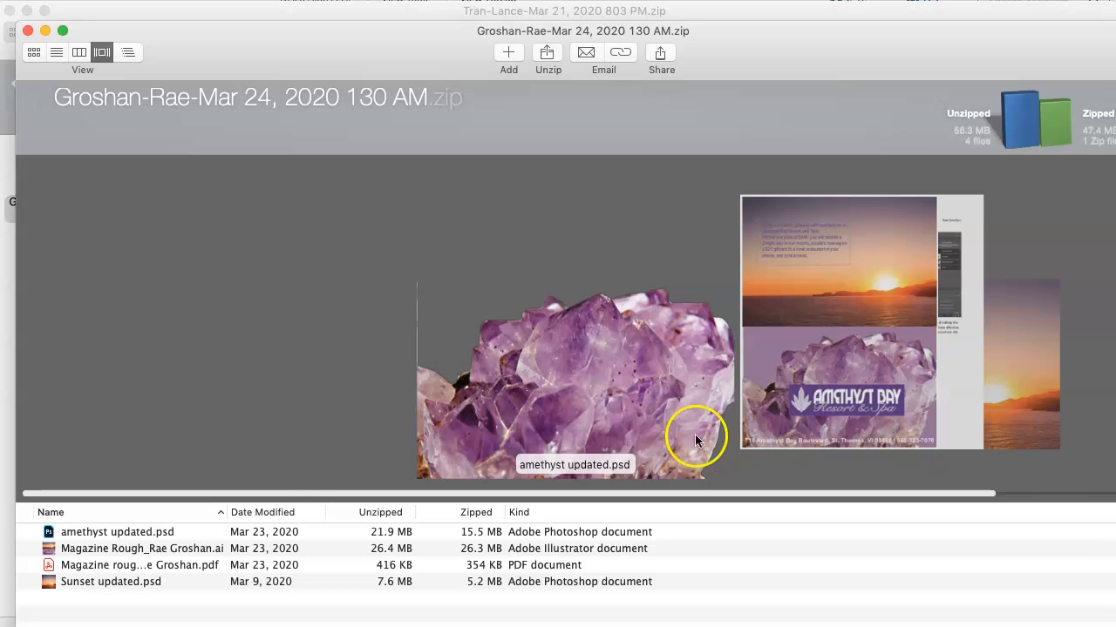
{"action": "mouse_move", "coordinate": [321, 488]}
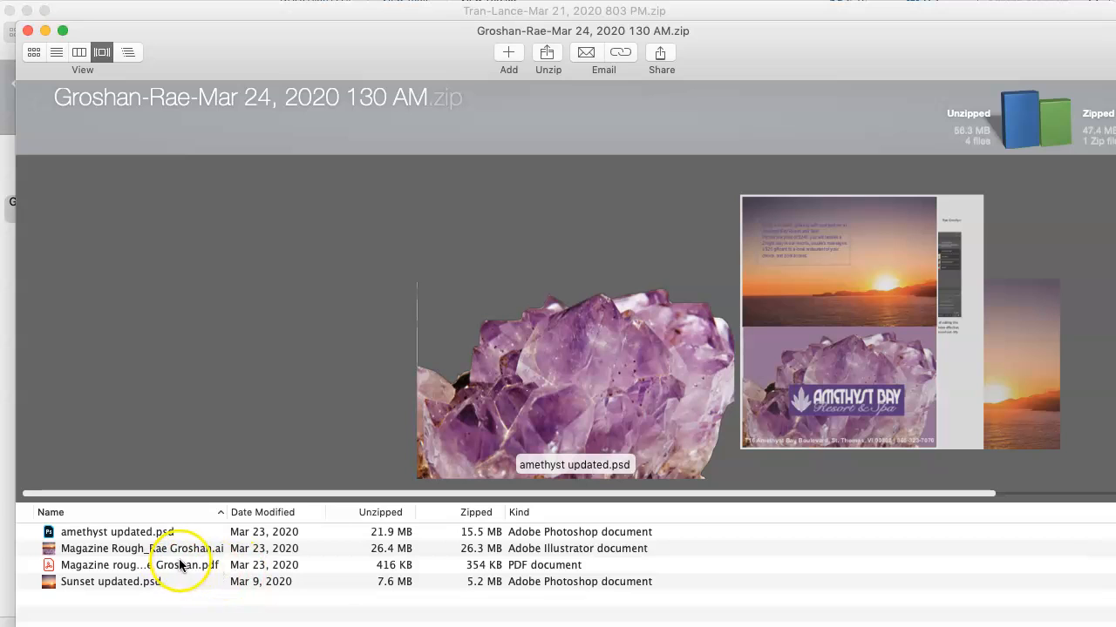
{"action": "mouse_move", "coordinate": [105, 576]}
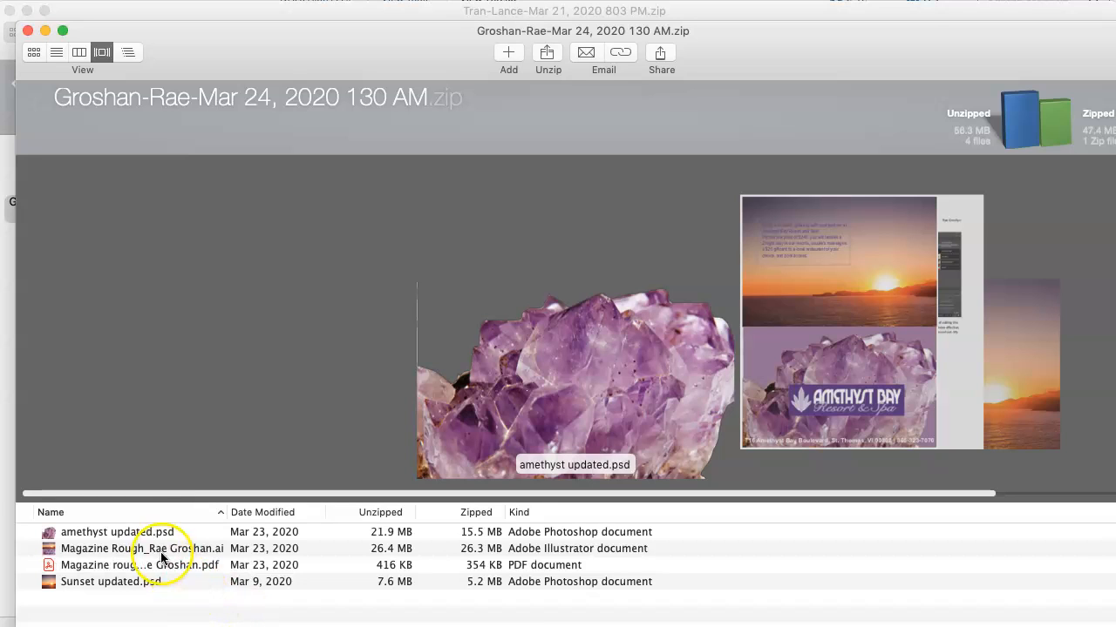
Preview the amethyst PSD, Illustrator ad layout, design-process PDF and Sunset PSD in the archive.
{"action": "left_click", "coordinate": [117, 531]}
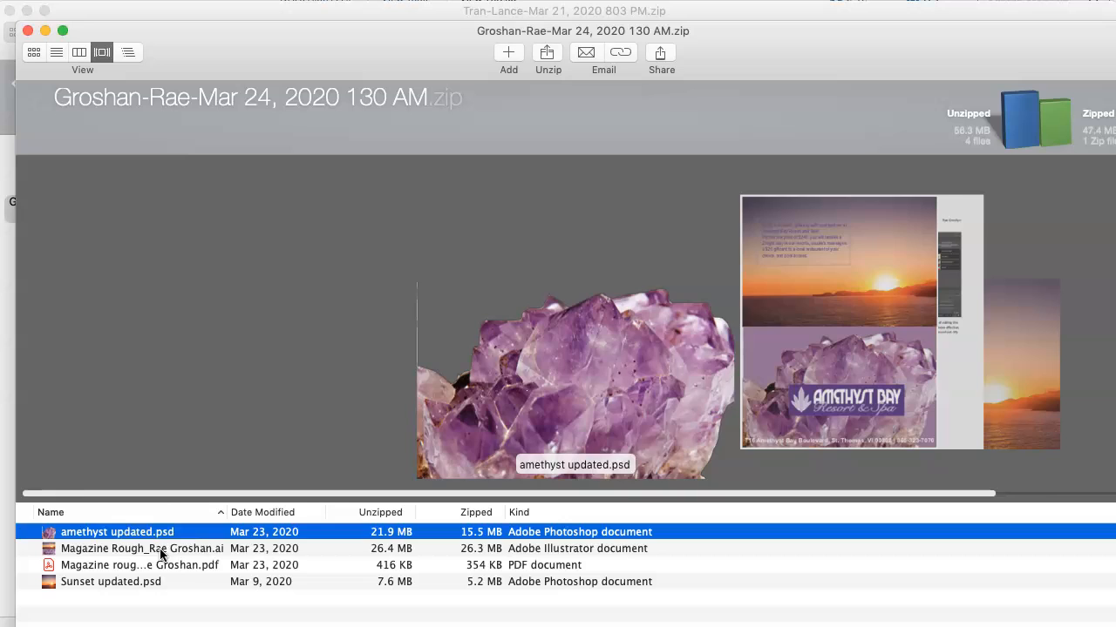
{"action": "left_click", "coordinate": [142, 548]}
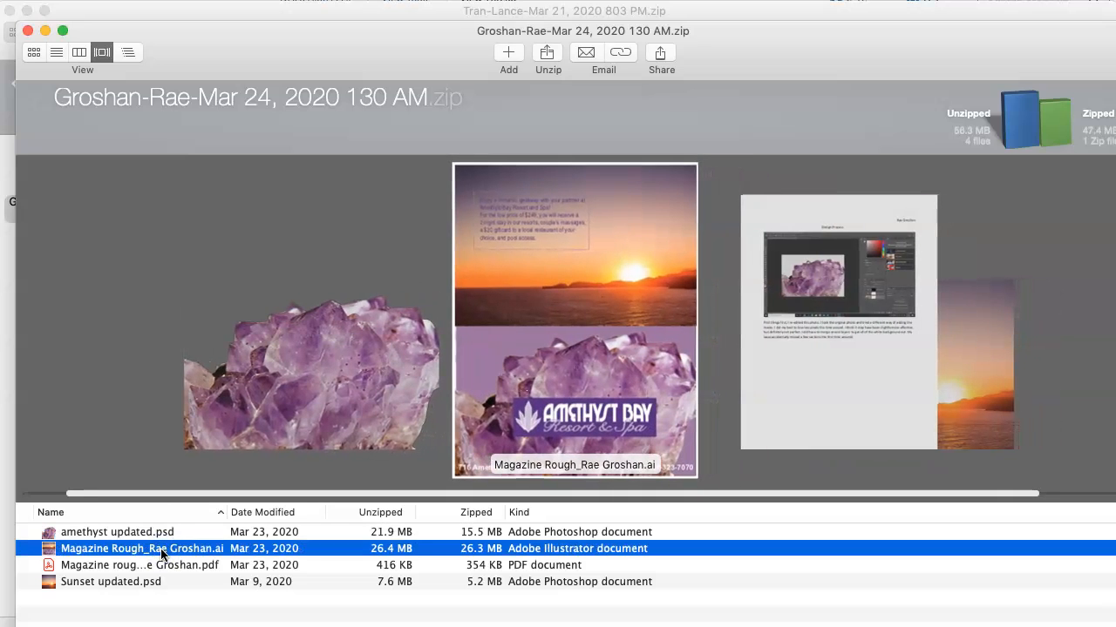
{"action": "left_click", "coordinate": [111, 582]}
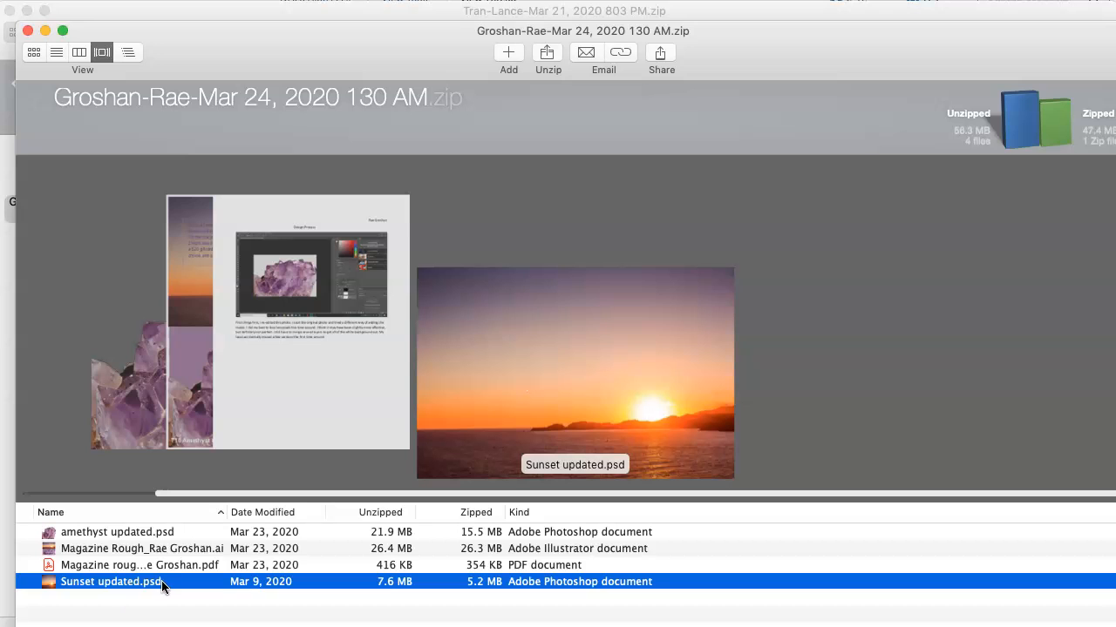
{"action": "left_click", "coordinate": [140, 565]}
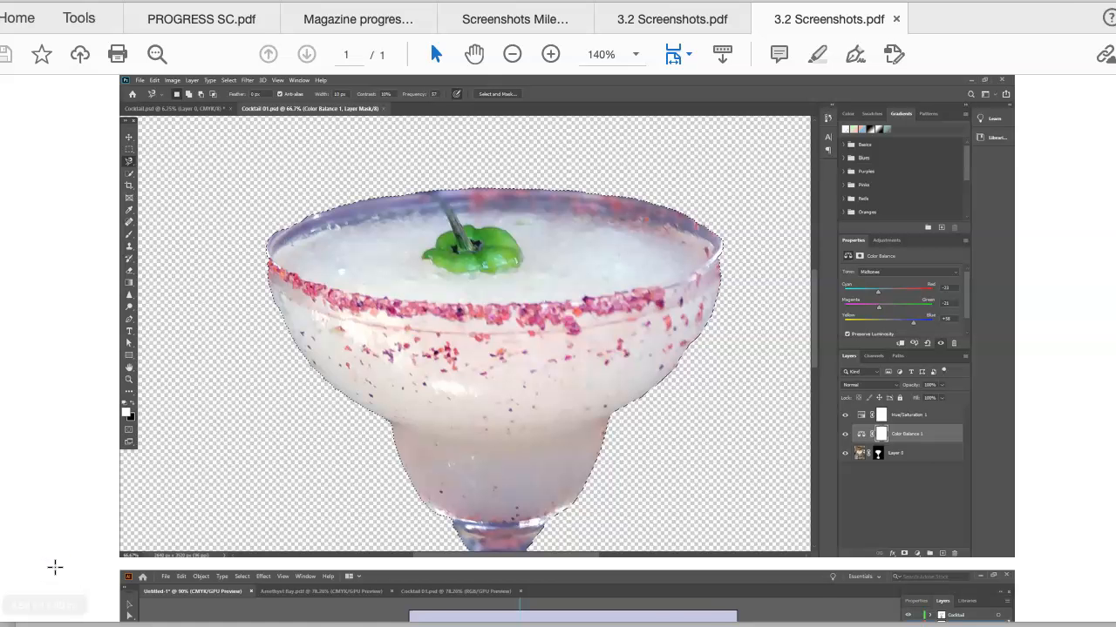
Switch to the Magazine rough PDF and scroll through the design process to page 3.
{"action": "left_click", "coordinate": [985, 18]}
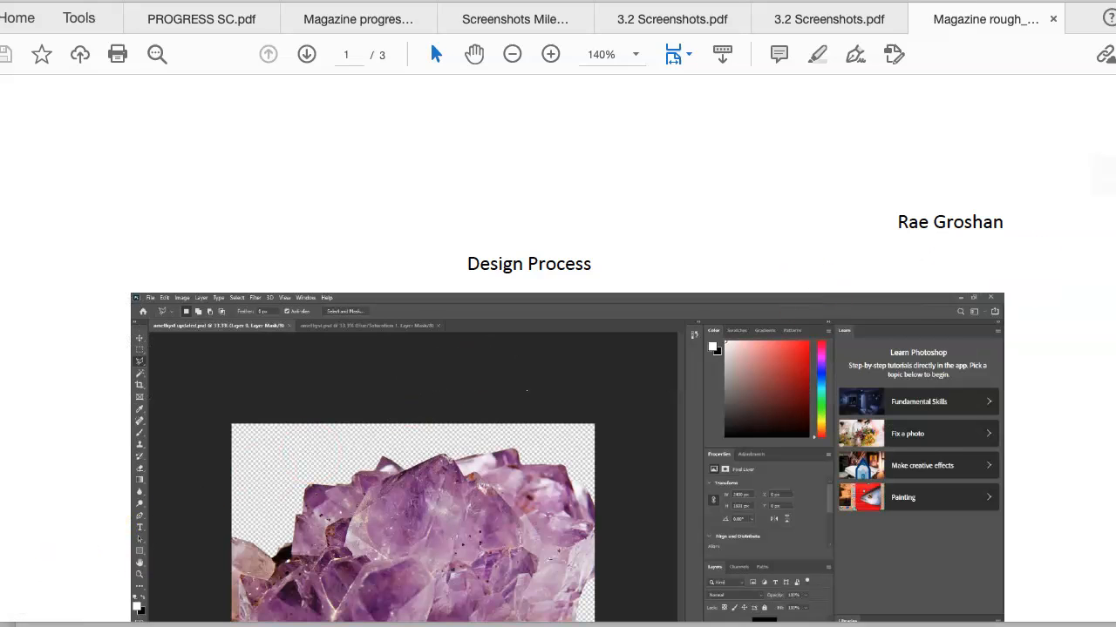
{"action": "scroll", "scroll_direction": "down", "scroll_amount": 3}
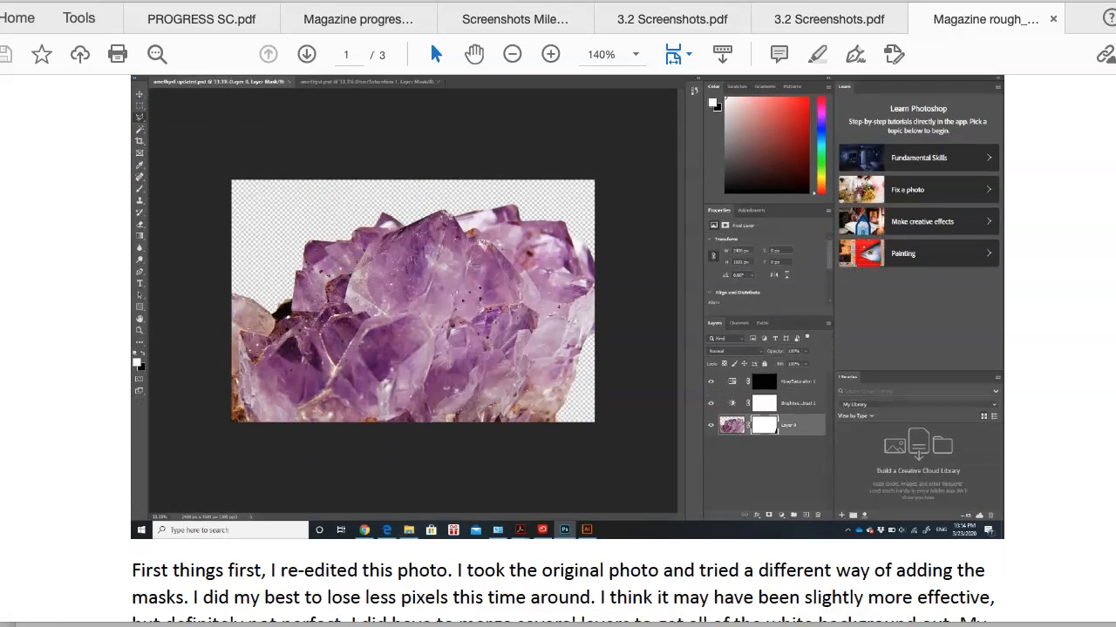
{"action": "scroll", "scroll_direction": "down", "scroll_amount": 3}
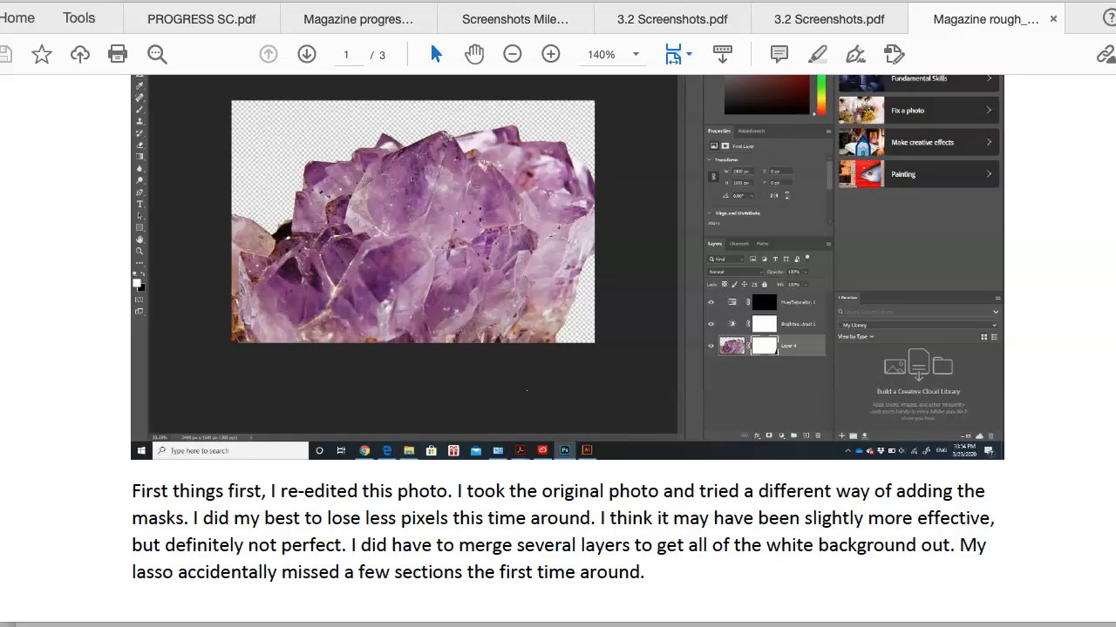
{"action": "scroll", "scroll_direction": "down", "scroll_amount": 3}
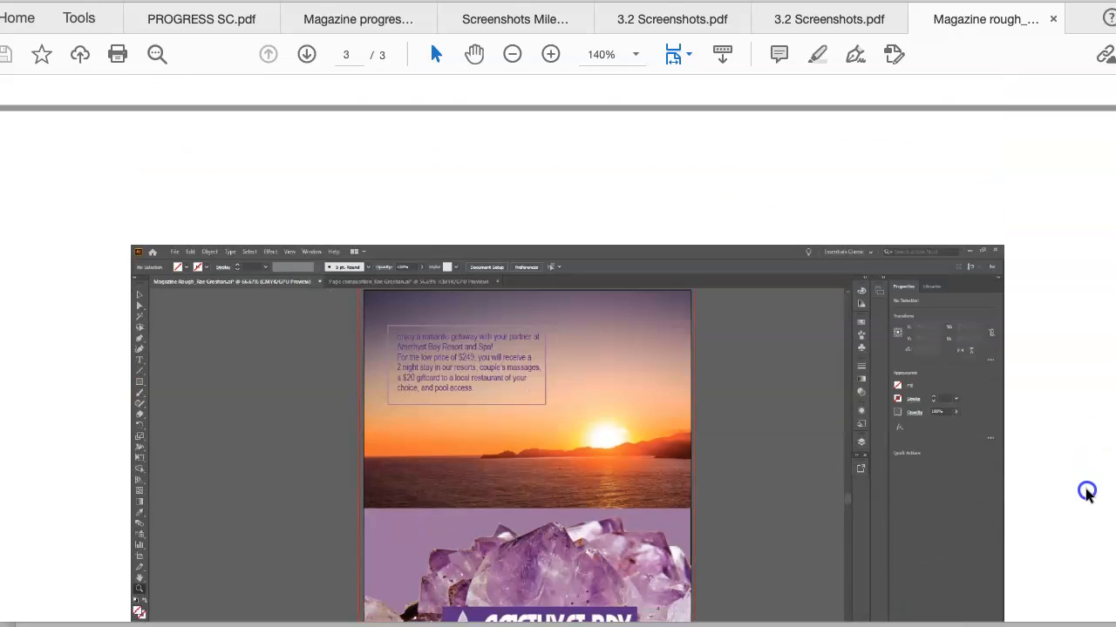
{"action": "scroll", "scroll_direction": "down", "scroll_amount": 3}
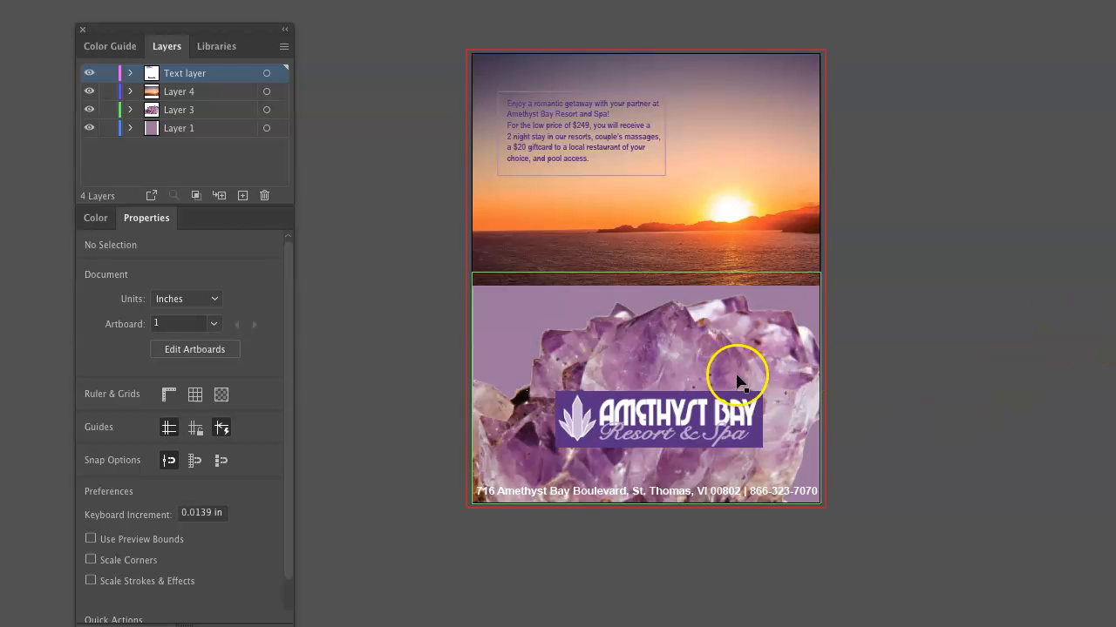
{"action": "mouse_move", "coordinate": [523, 353]}
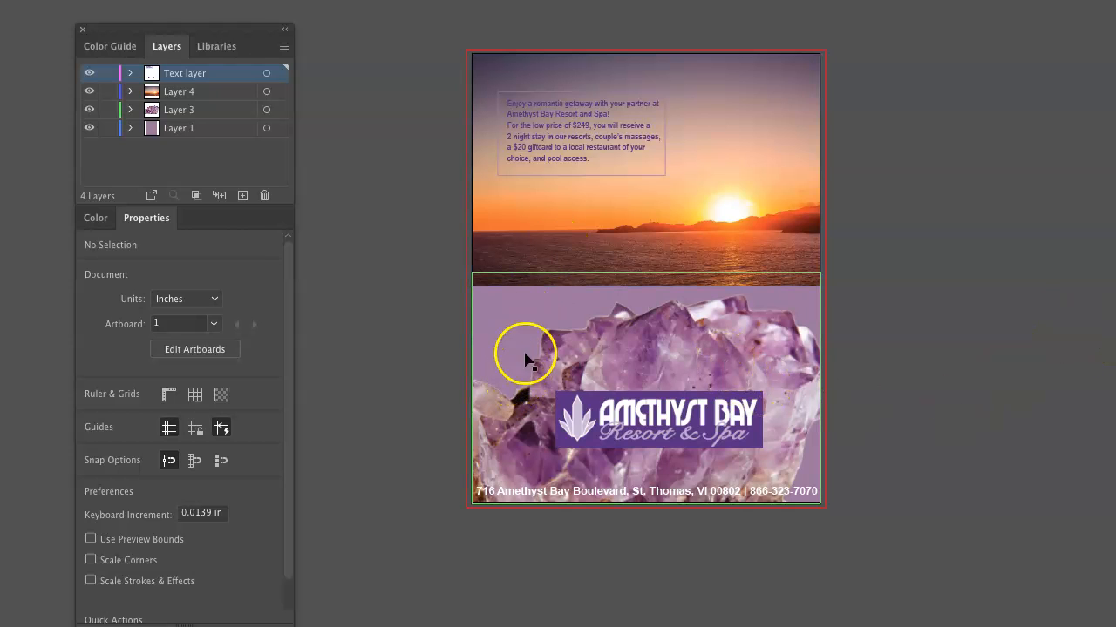
{"action": "mouse_move", "coordinate": [645, 288]}
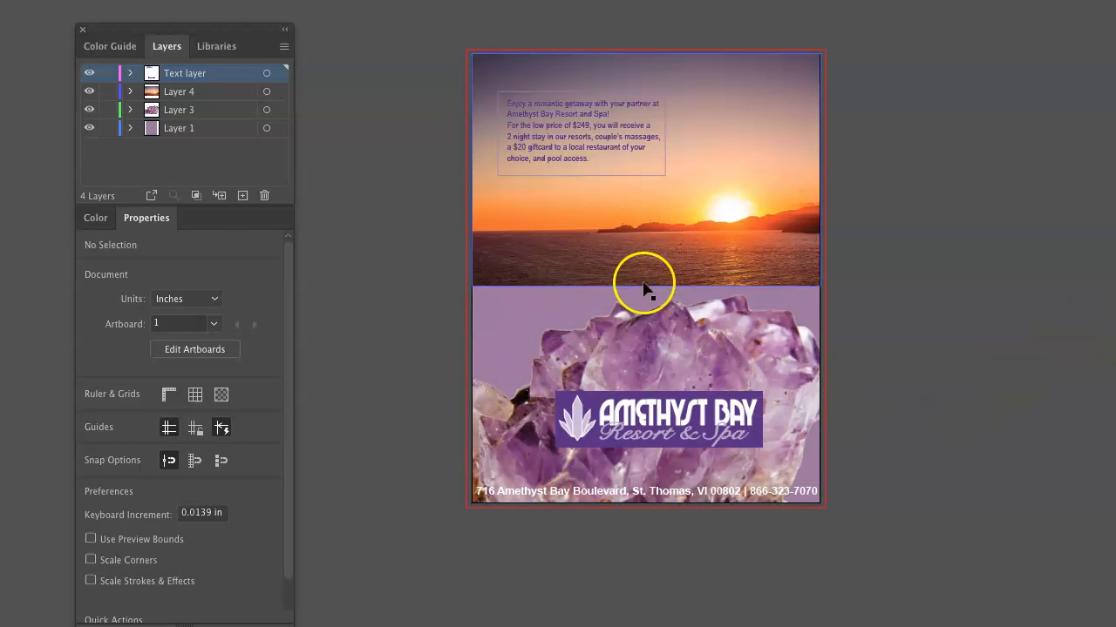
{"action": "mouse_move", "coordinate": [767, 266]}
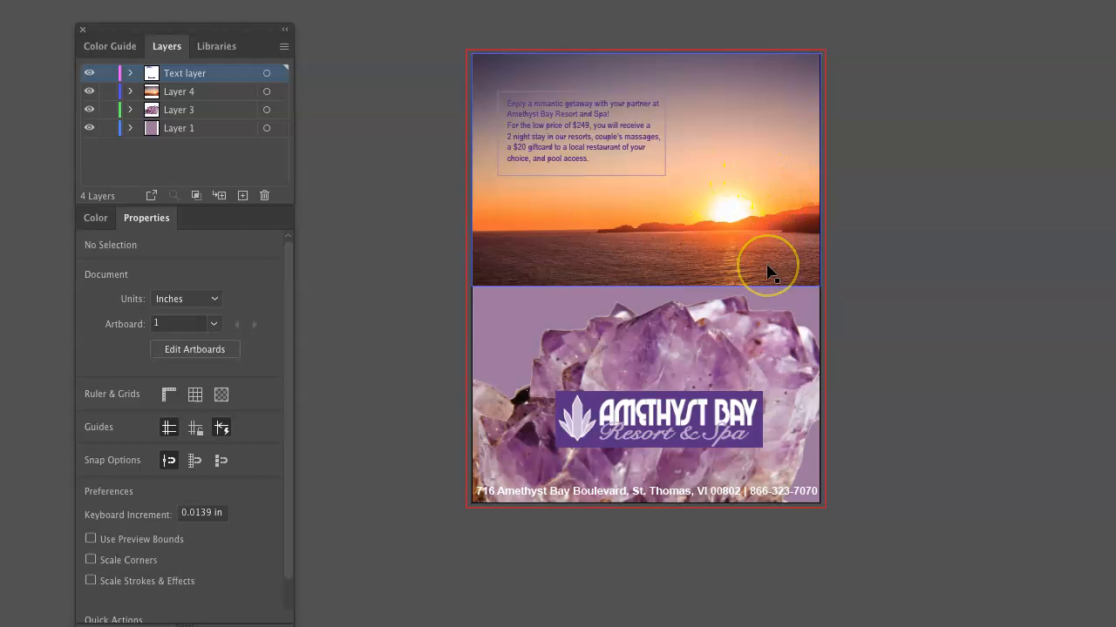
{"action": "mouse_move", "coordinate": [701, 227]}
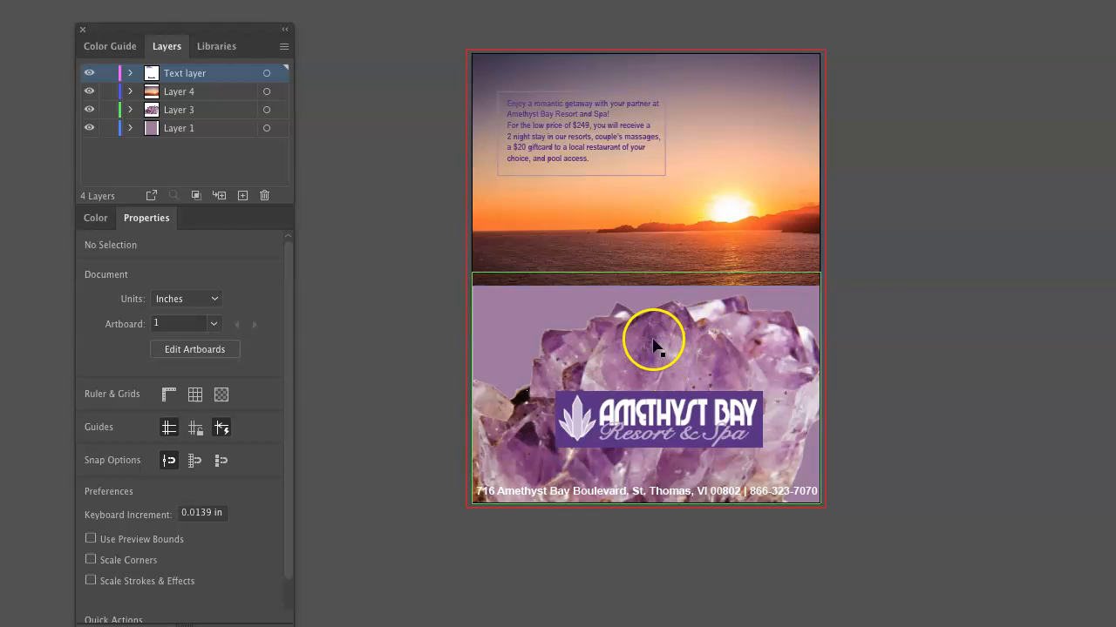
{"action": "mouse_move", "coordinate": [680, 288]}
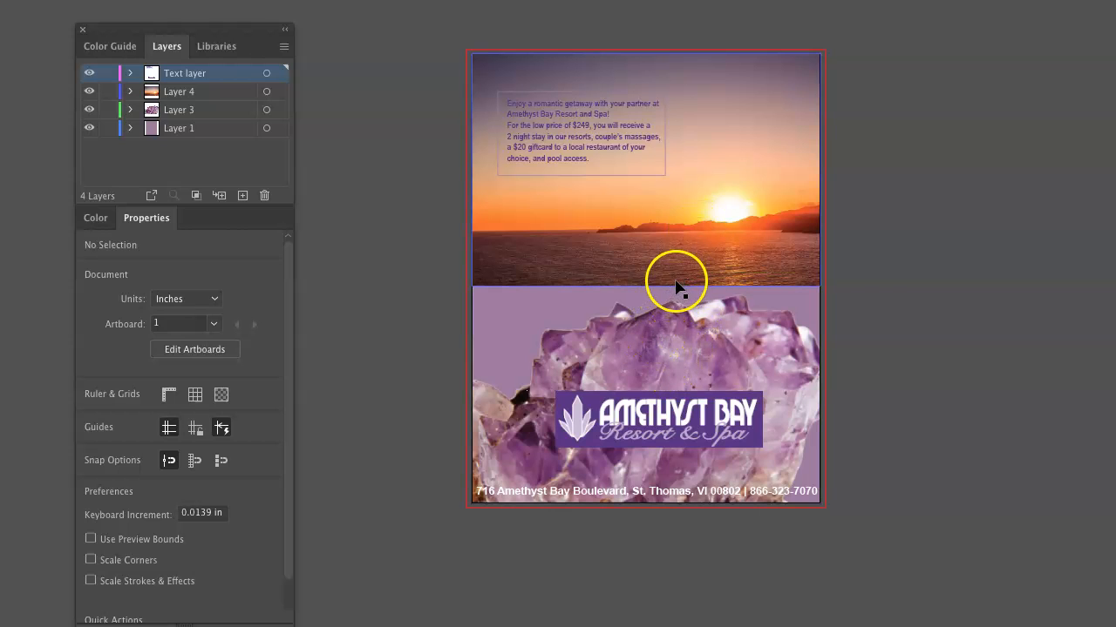
{"action": "mouse_move", "coordinate": [680, 283]}
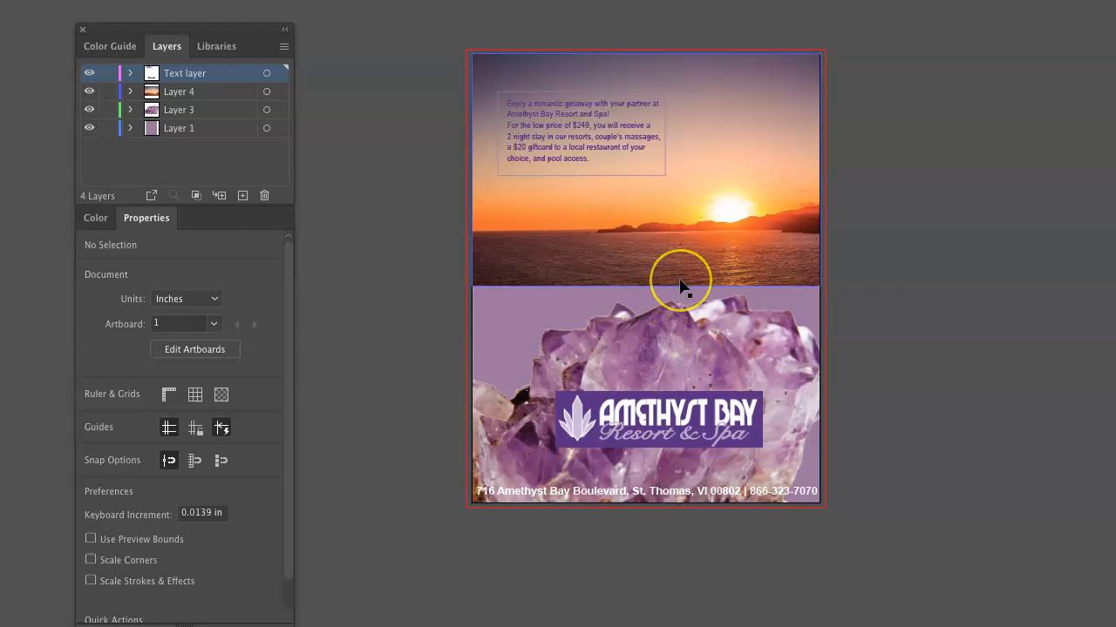
{"action": "mouse_move", "coordinate": [119, 145]}
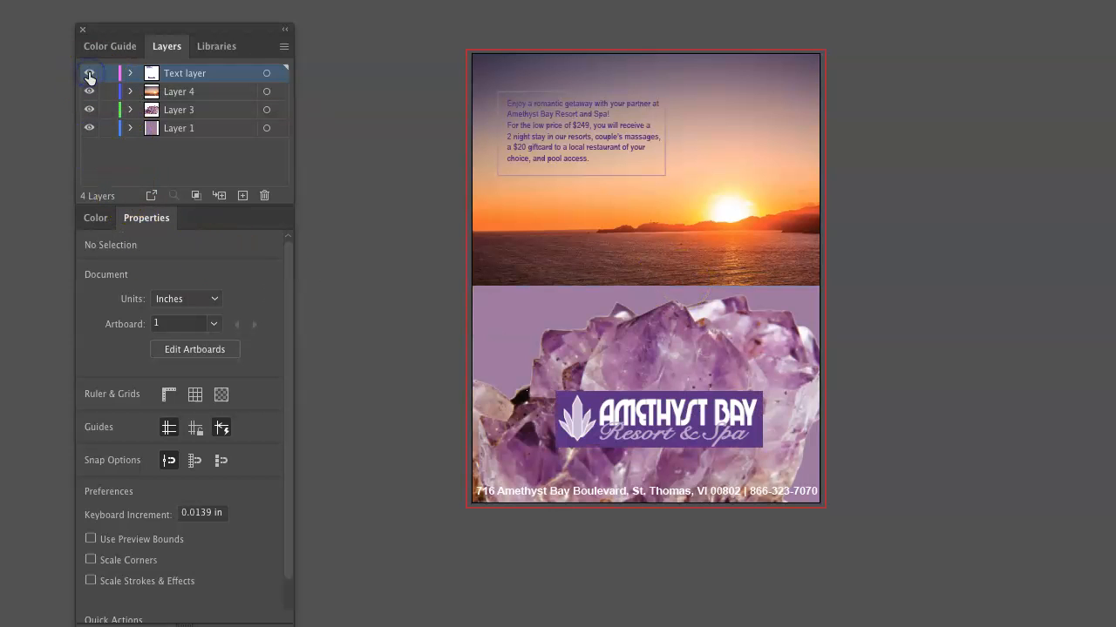
{"action": "left_click", "coordinate": [89, 73]}
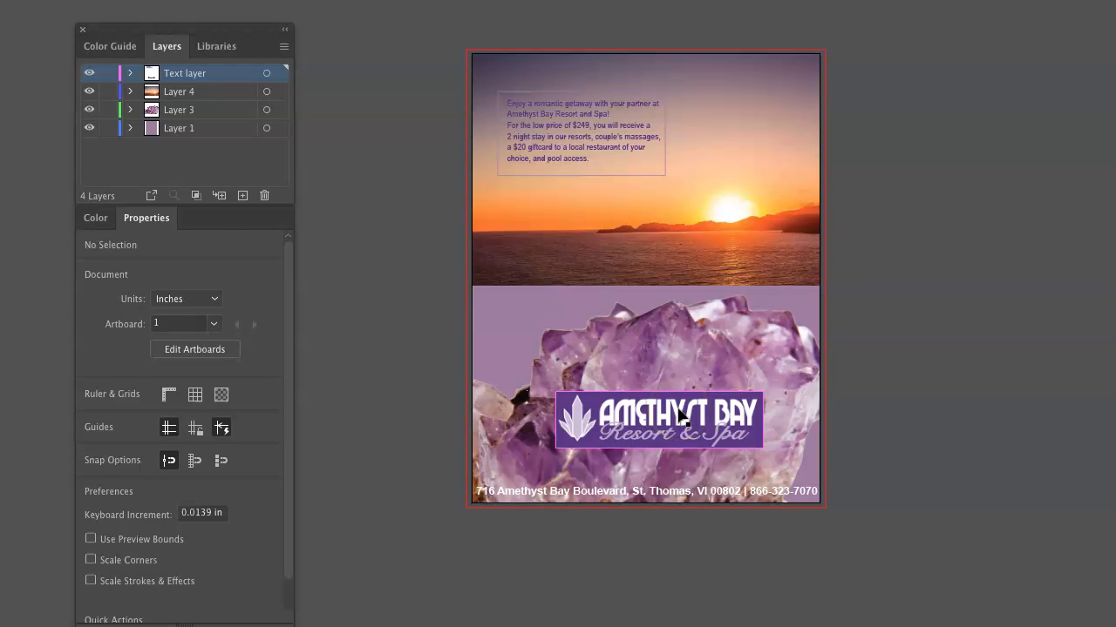
{"action": "mouse_move", "coordinate": [682, 422]}
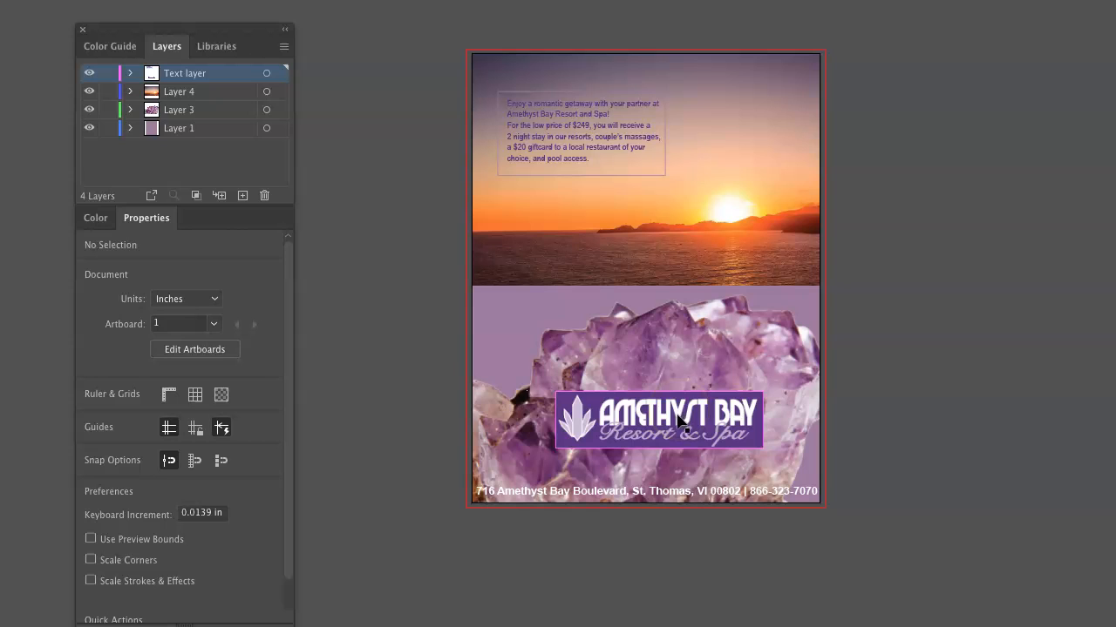
{"action": "left_click", "coordinate": [658, 421]}
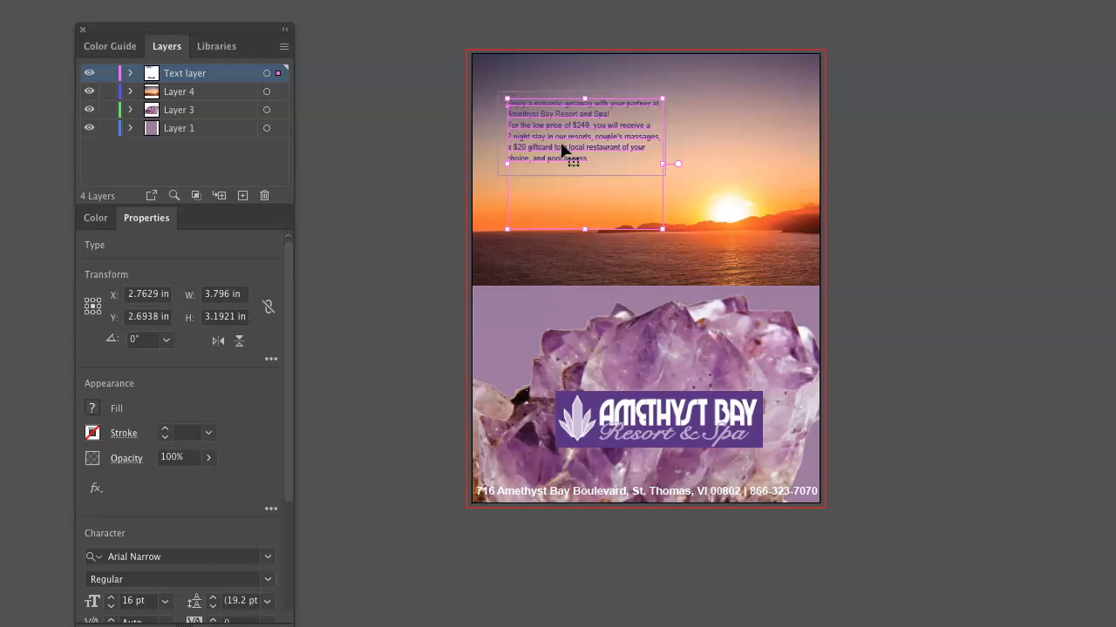
{"action": "mouse_move", "coordinate": [867, 257]}
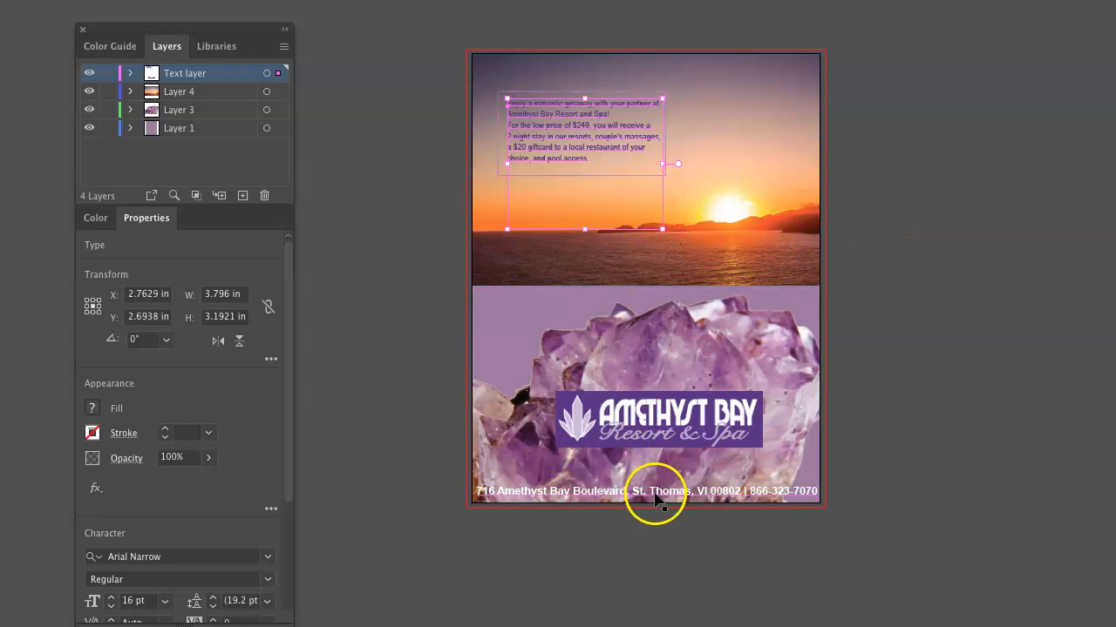
{"action": "mouse_move", "coordinate": [856, 558]}
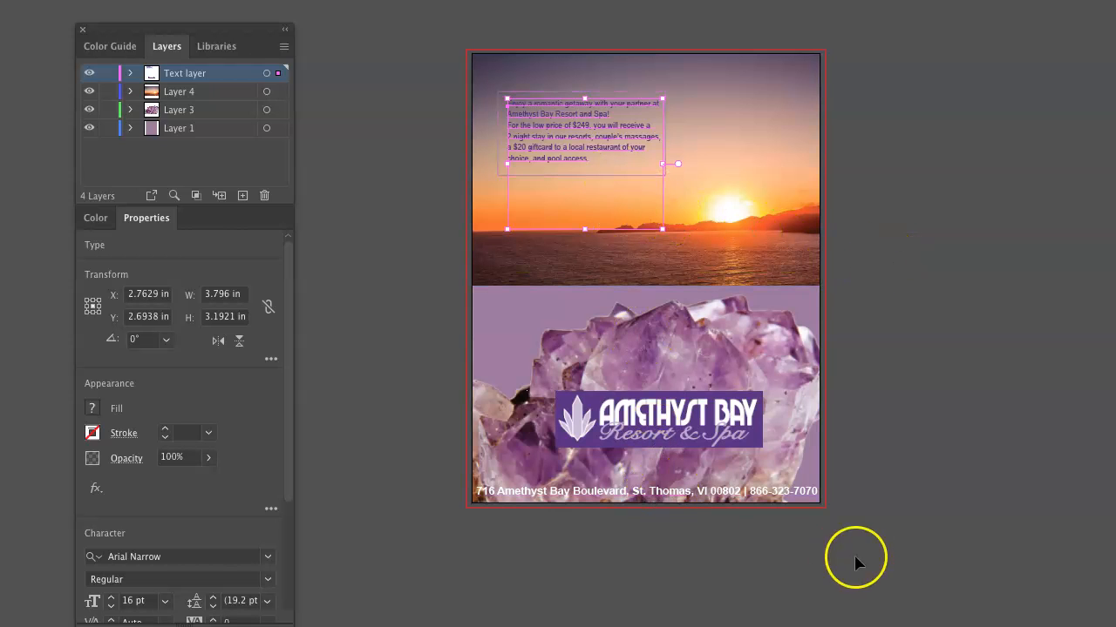
{"action": "mouse_move", "coordinate": [940, 216]}
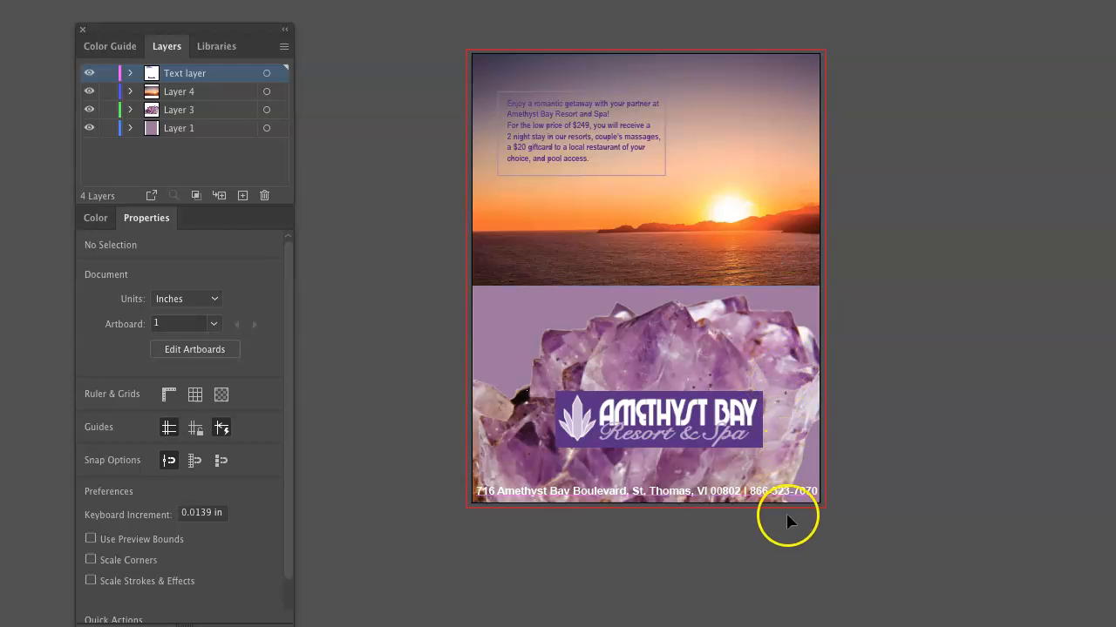
{"action": "left_click", "coordinate": [645, 491]}
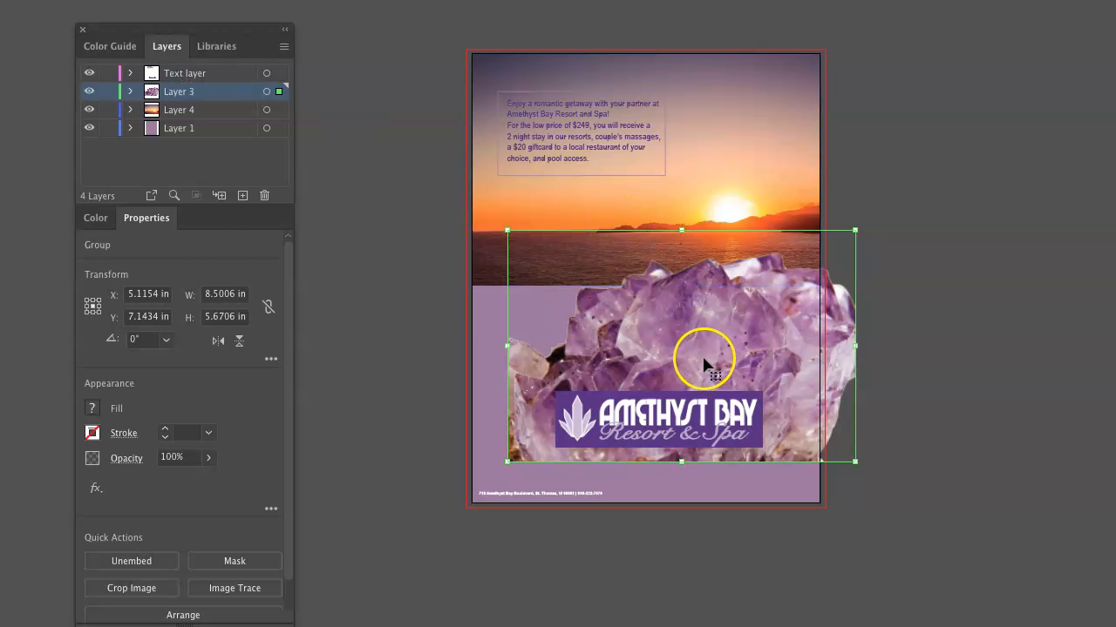
Scale the sunset photo past the page edges and drag the amethyst crystal down over its horizon.
{"action": "left_click_drag", "start_coordinate": [706, 362], "coordinate": [676, 340]}
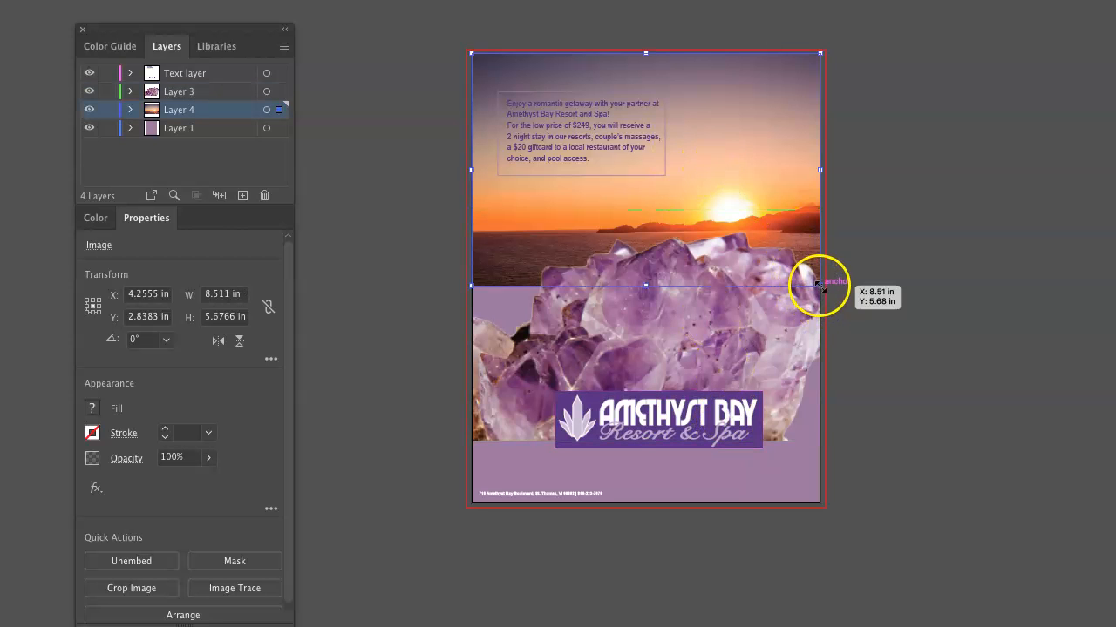
{"action": "left_click_drag", "start_coordinate": [820, 285], "coordinate": [880, 383]}
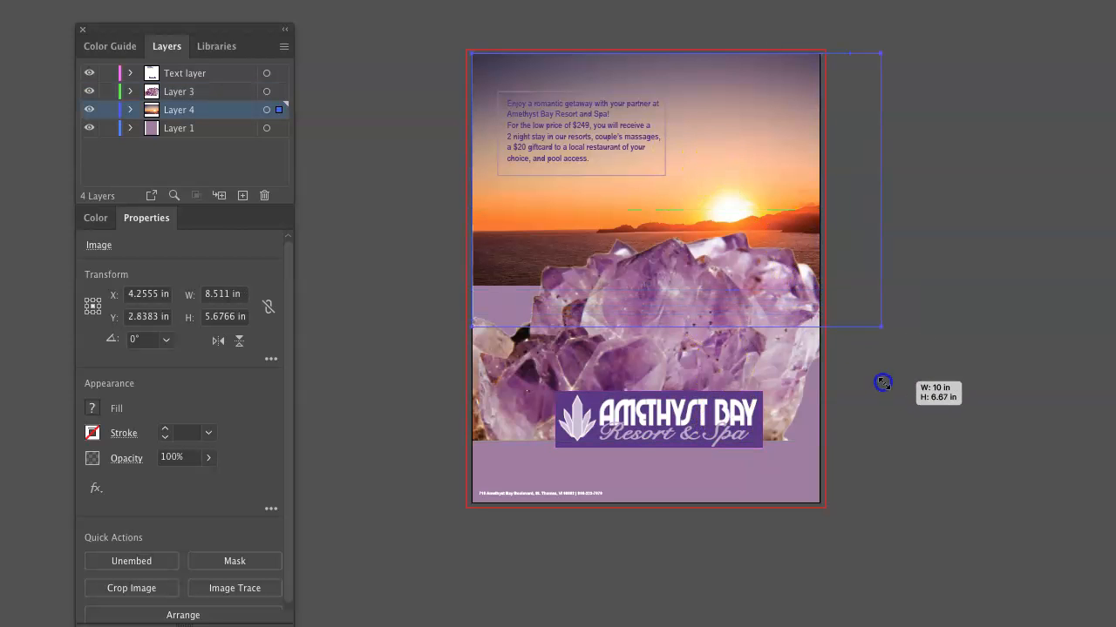
{"action": "left_click_drag", "start_coordinate": [883, 383], "coordinate": [968, 462]}
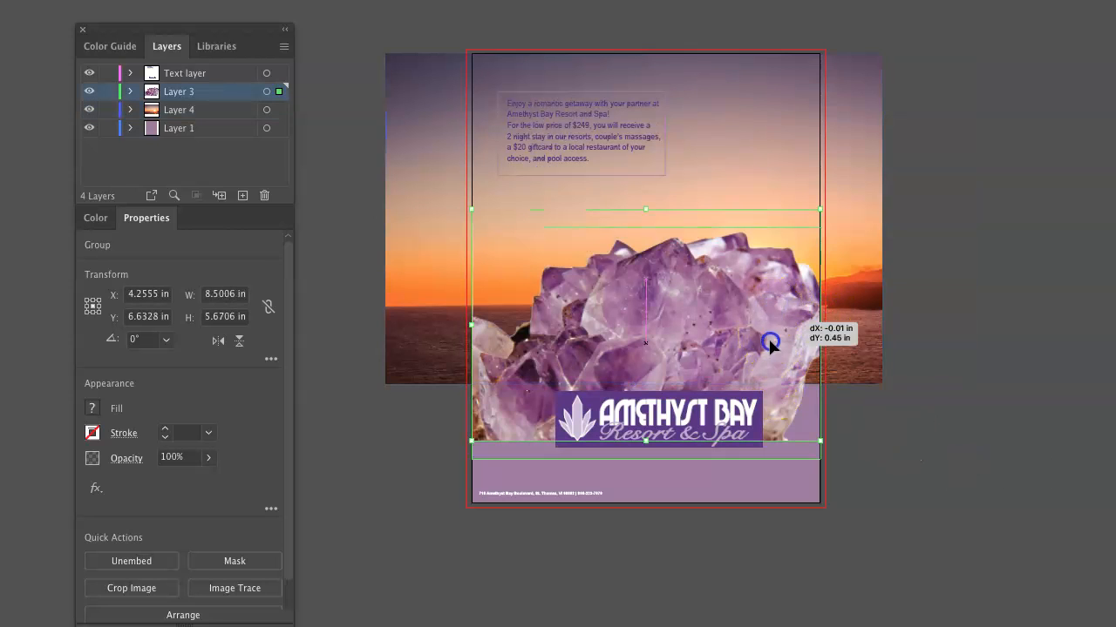
{"action": "left_click_drag", "start_coordinate": [769, 340], "coordinate": [776, 370]}
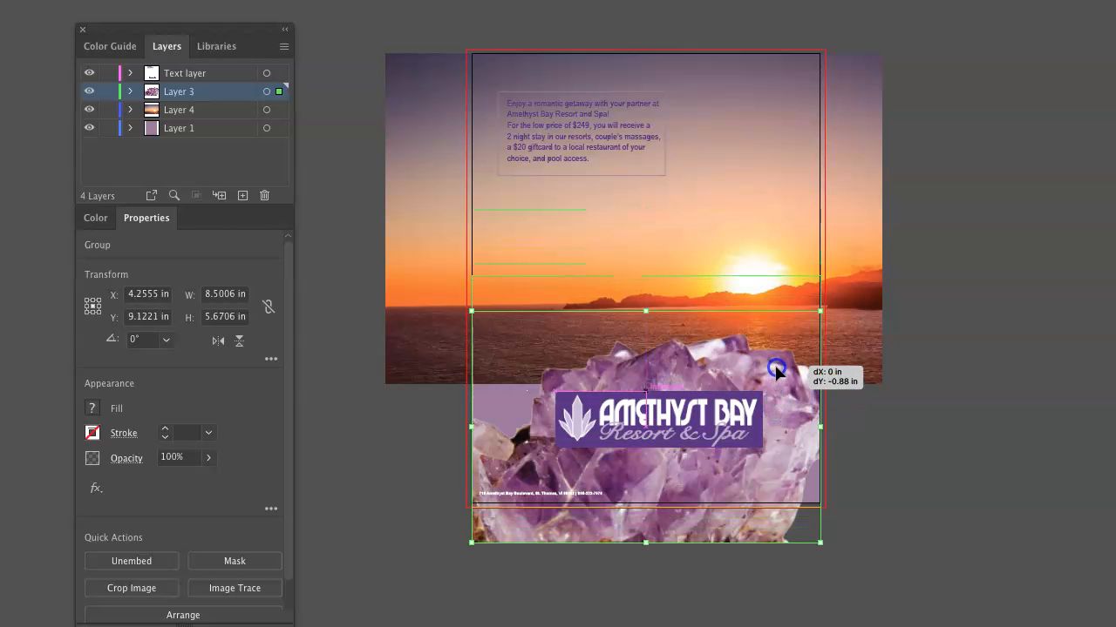
{"action": "left_click_drag", "start_coordinate": [778, 370], "coordinate": [962, 486]}
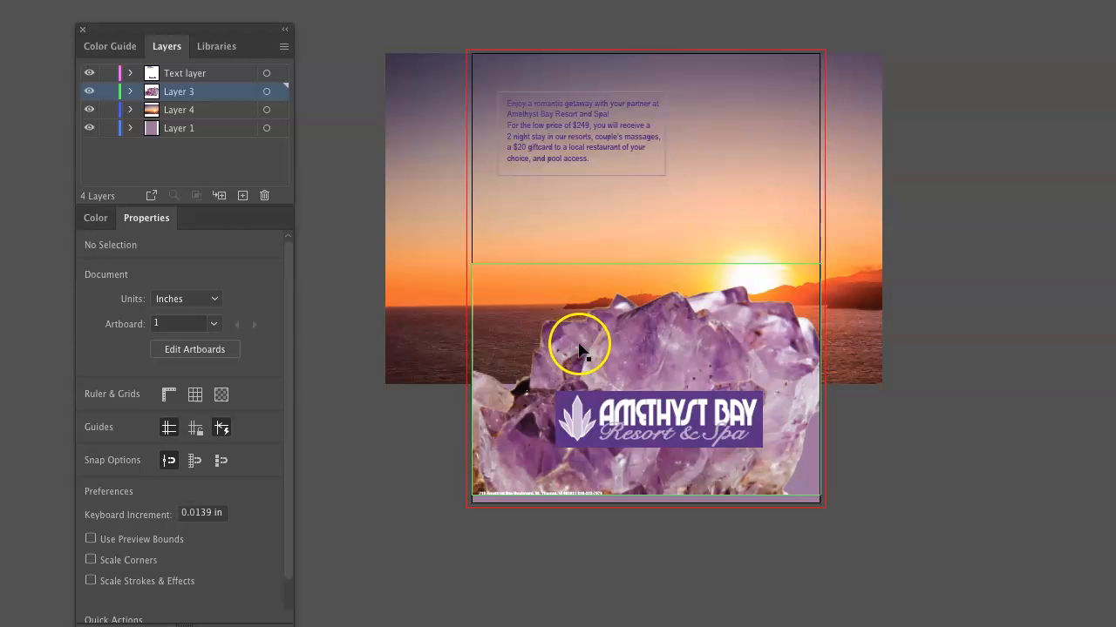
{"action": "mouse_move", "coordinate": [802, 279]}
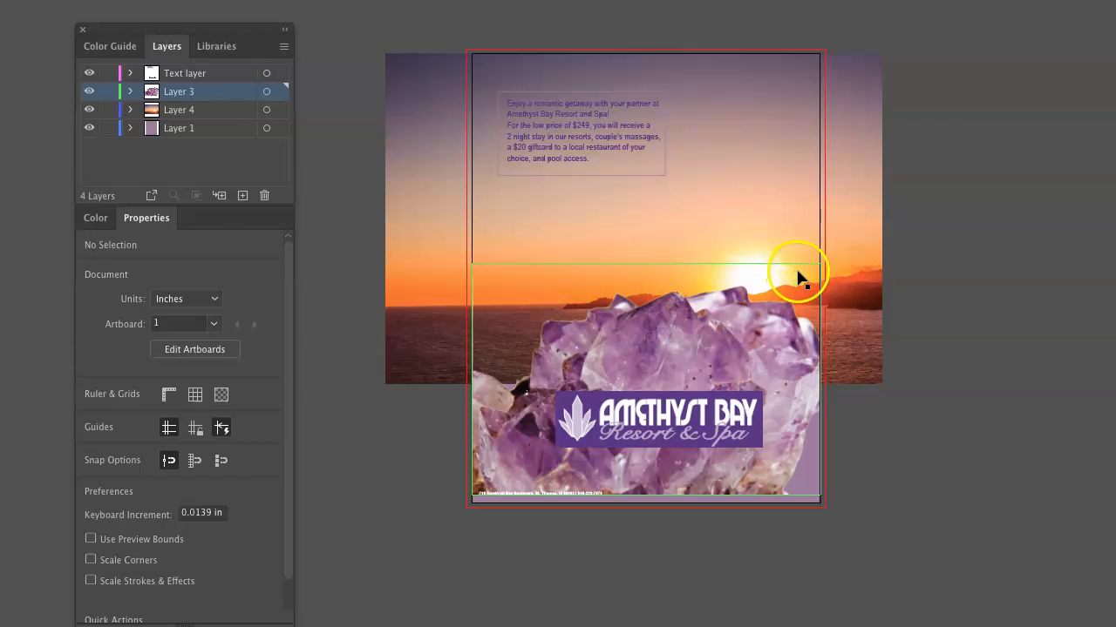